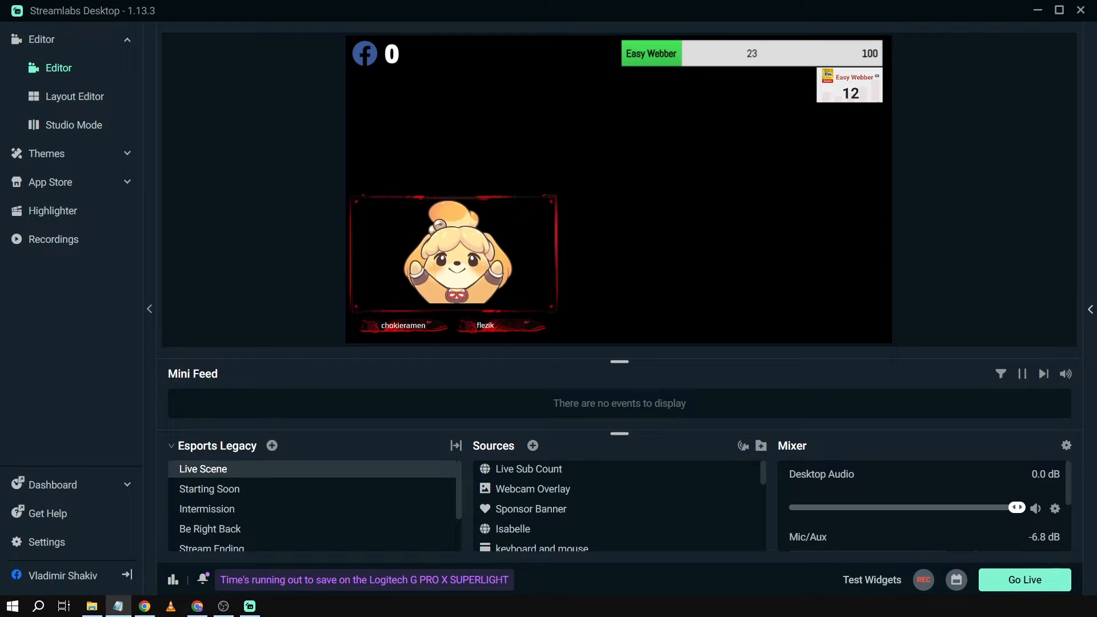
pyautogui.moveTo(290, 284)
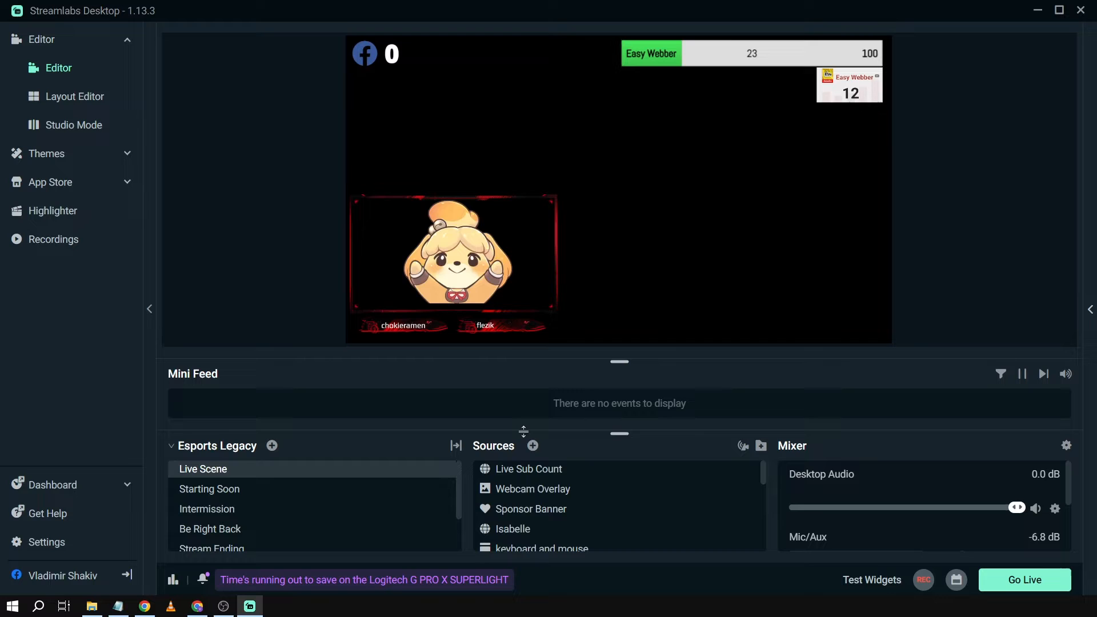
# - Start a new Text (GDI+) source and name it 'Sample Text'
pyautogui.click(532, 445)
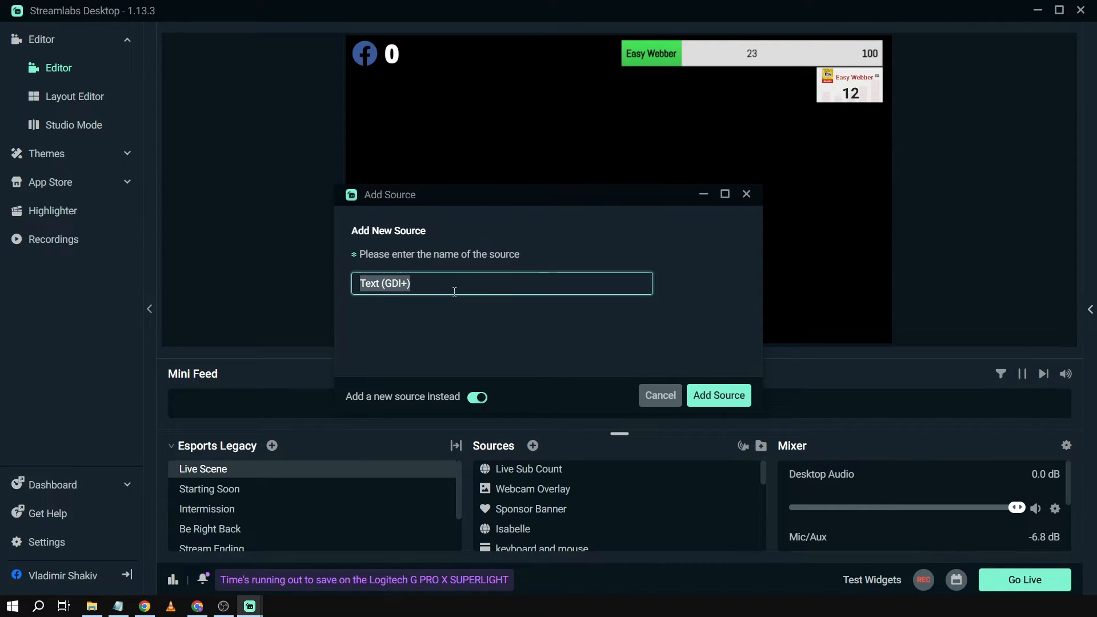
pyautogui.write('Sample Text')
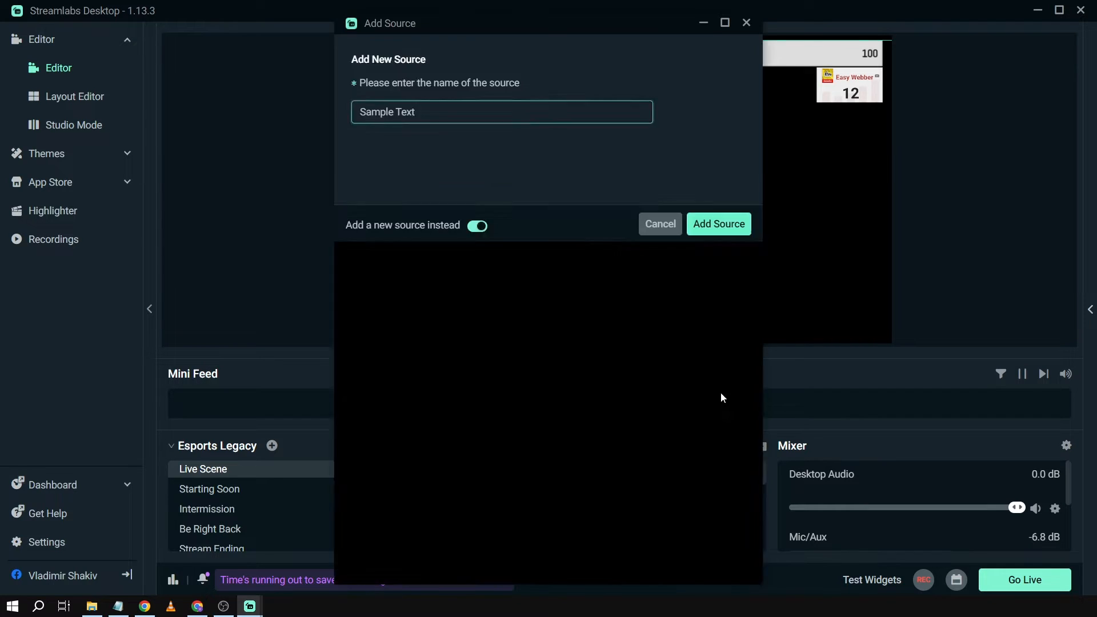
# - Add the Sample Text source and set its font to Arial Bold
pyautogui.click(718, 224)
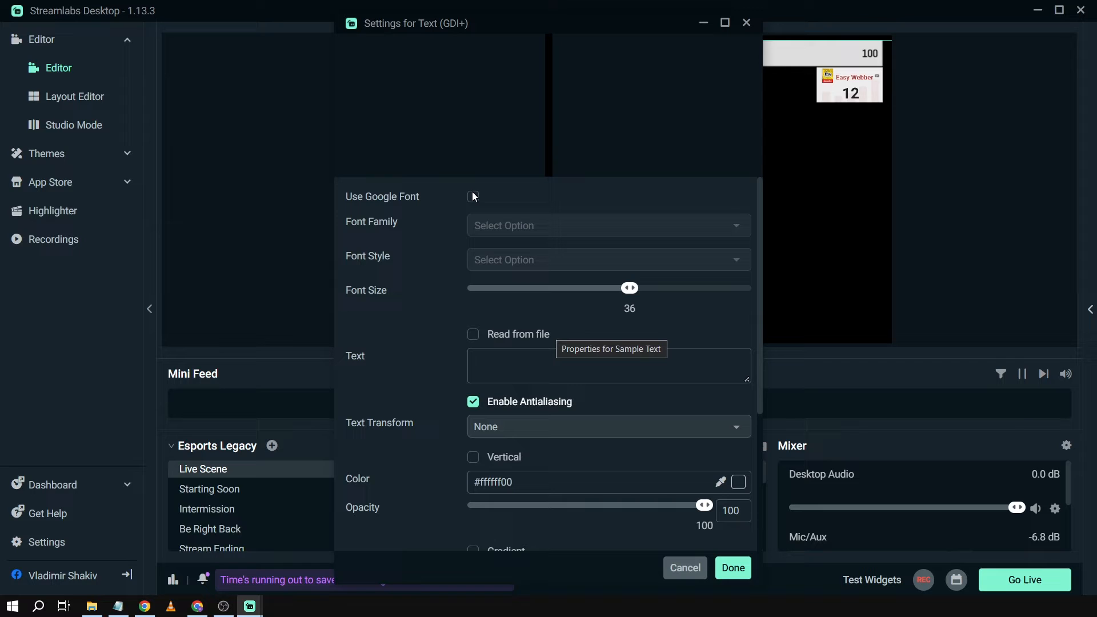
pyautogui.click(473, 197)
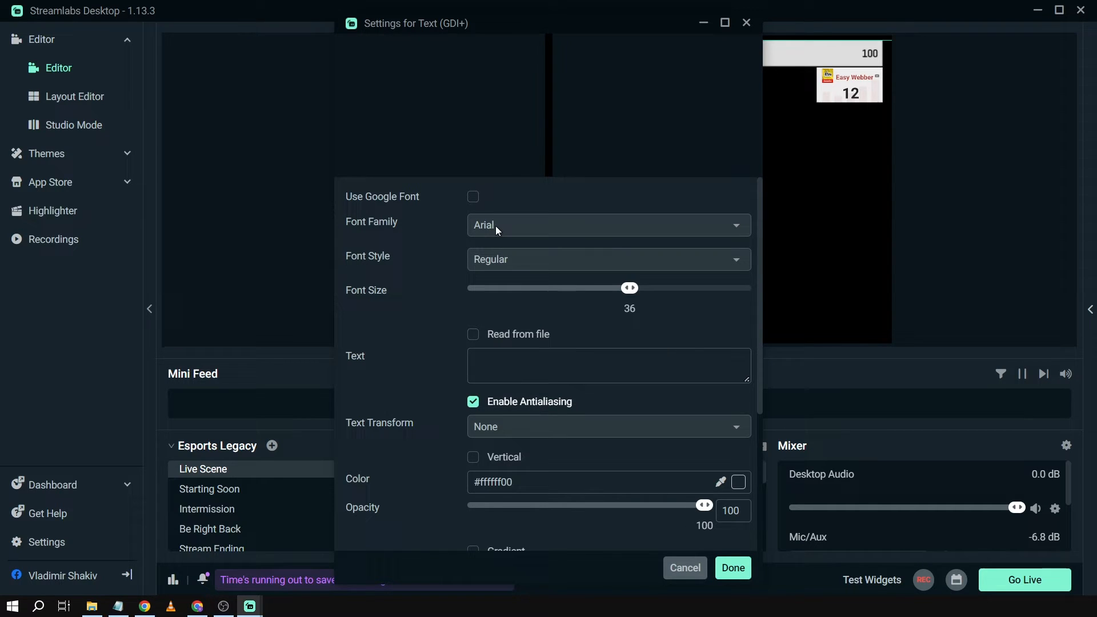
pyautogui.click(606, 225)
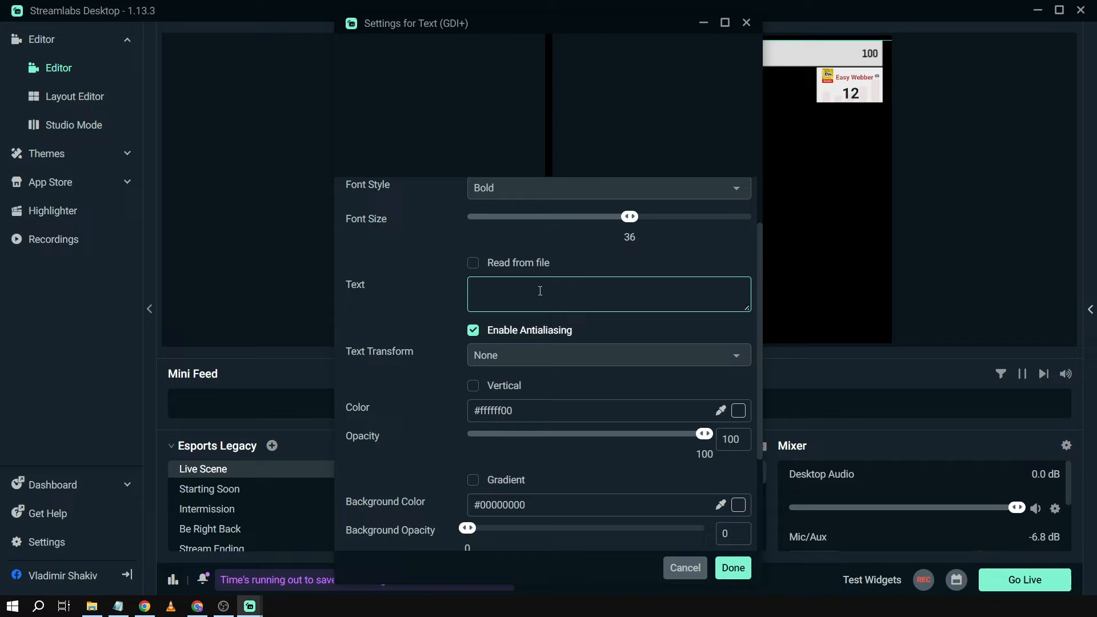
# - Enter 'Making Your Life Easier Online' as the text and apply the settings
pyautogui.write('Making Y')
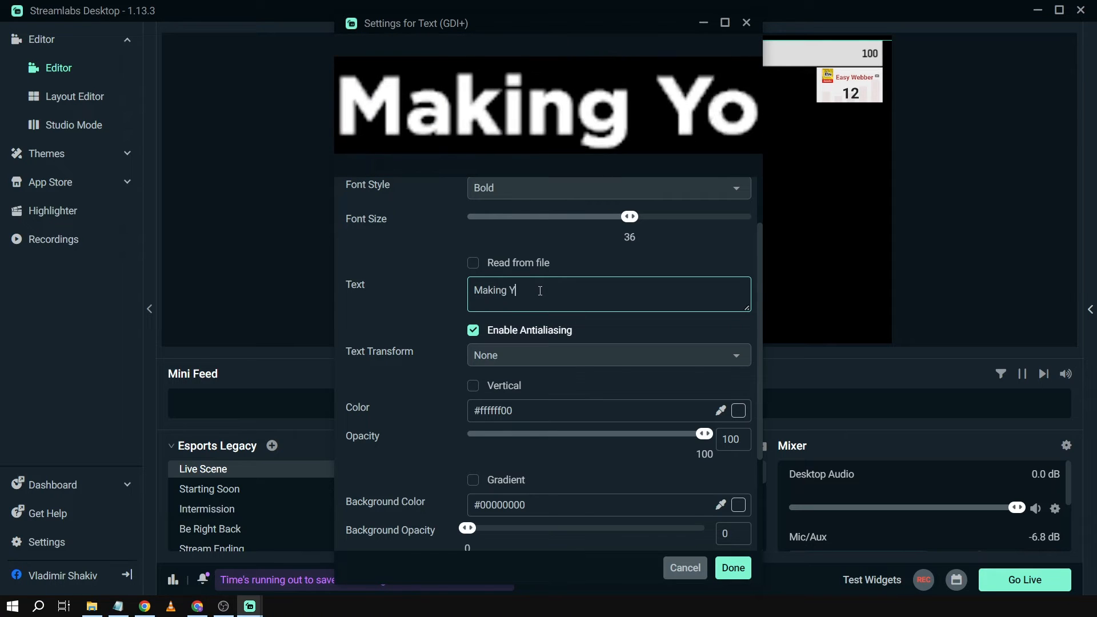
pyautogui.write('our Life E')
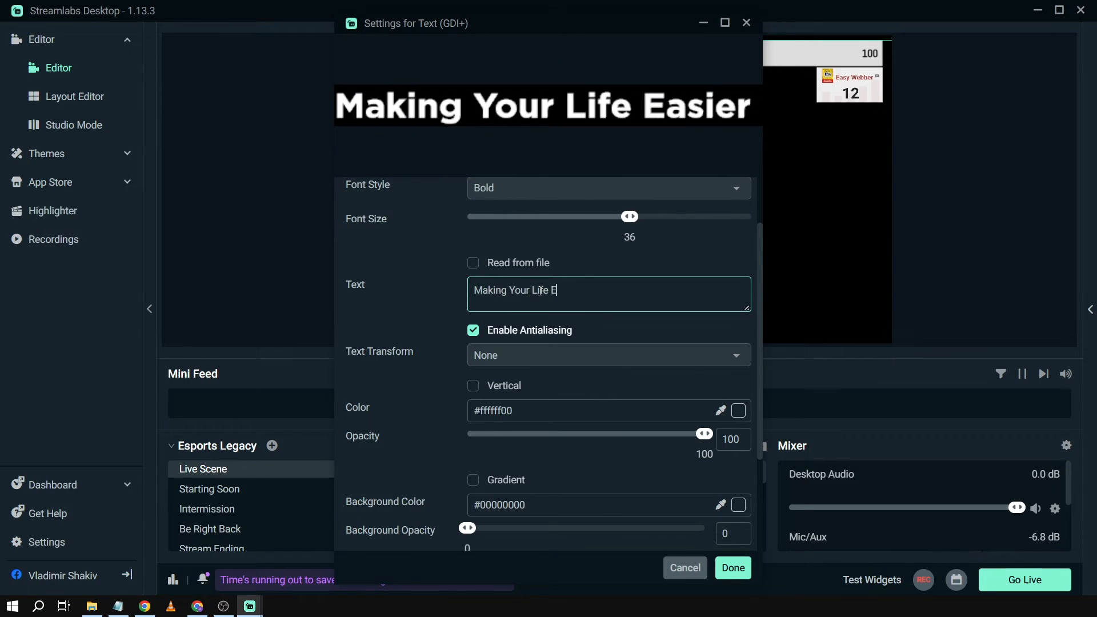
pyautogui.write('asier Online')
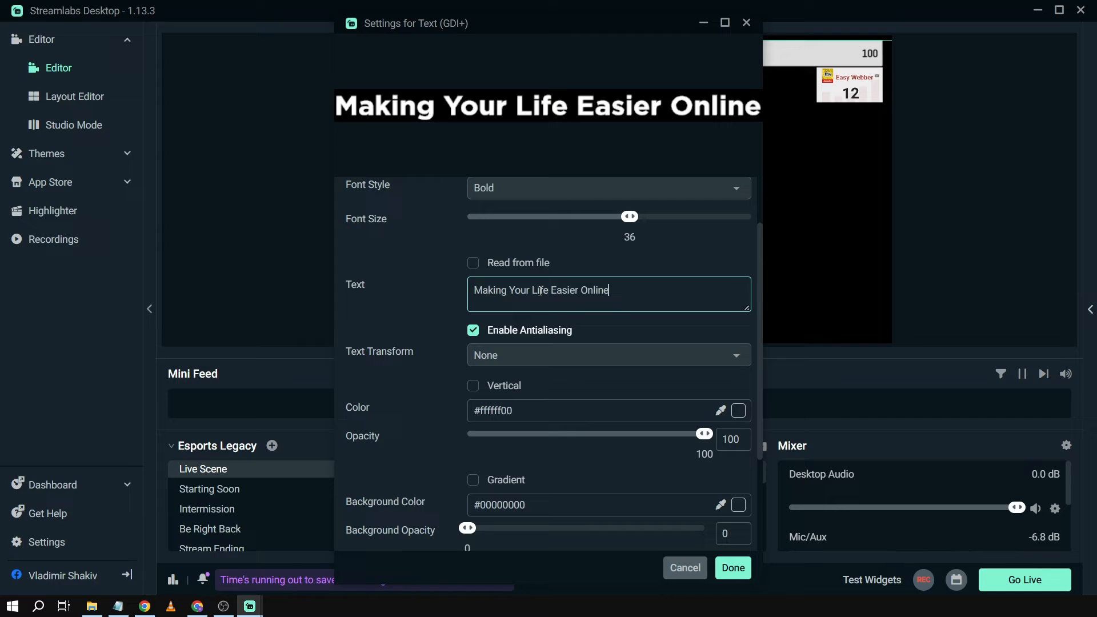
pyautogui.scroll(-3)
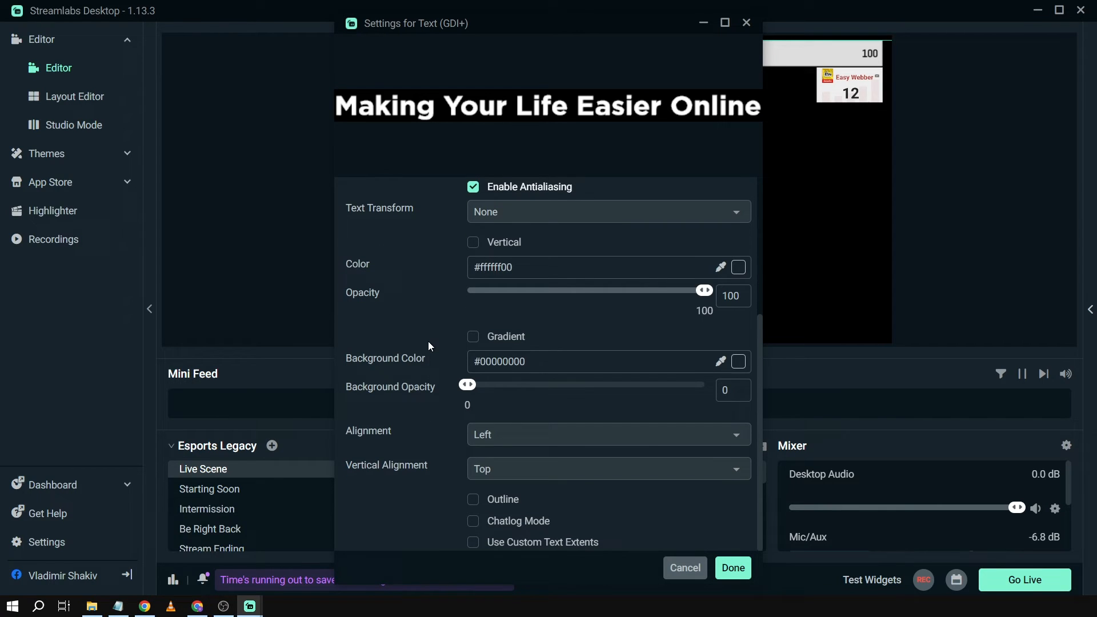
pyautogui.moveTo(630, 317)
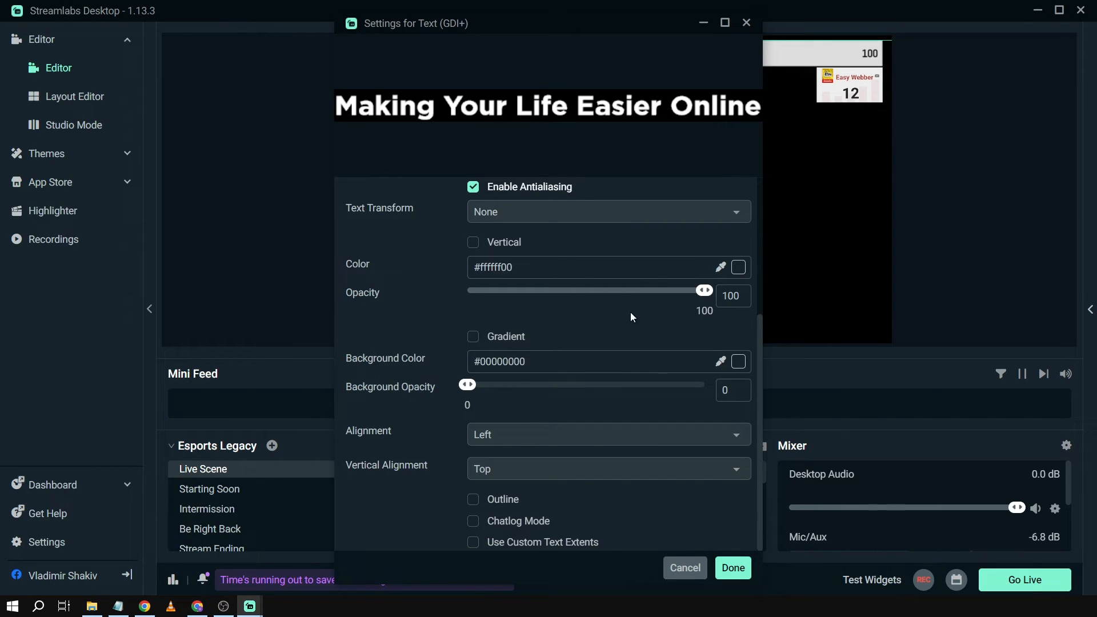
pyautogui.moveTo(733, 568)
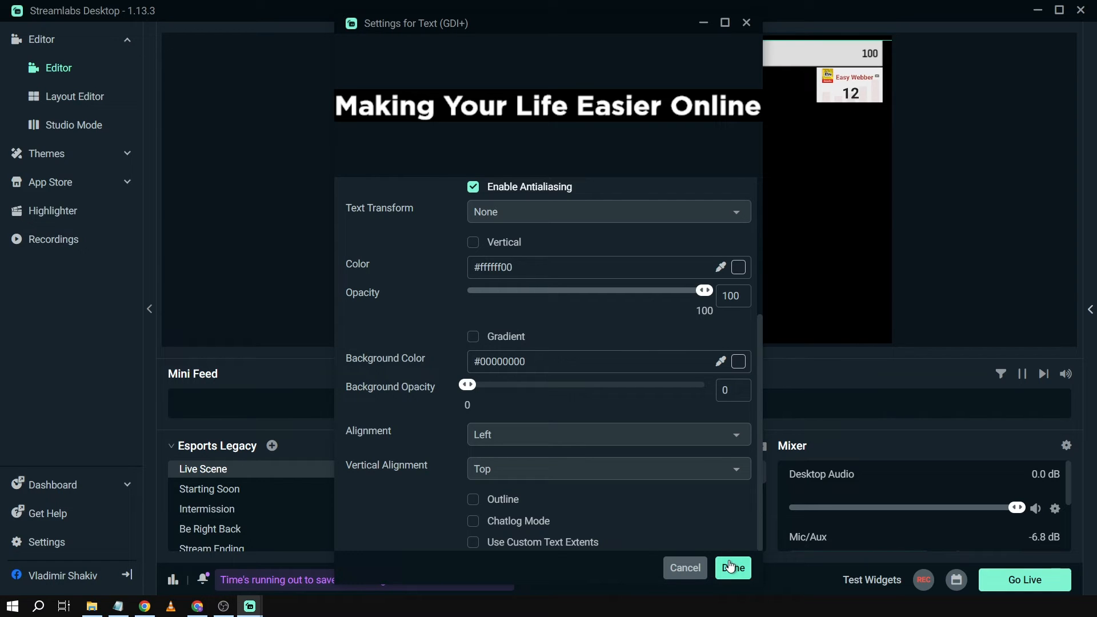
pyautogui.click(732, 568)
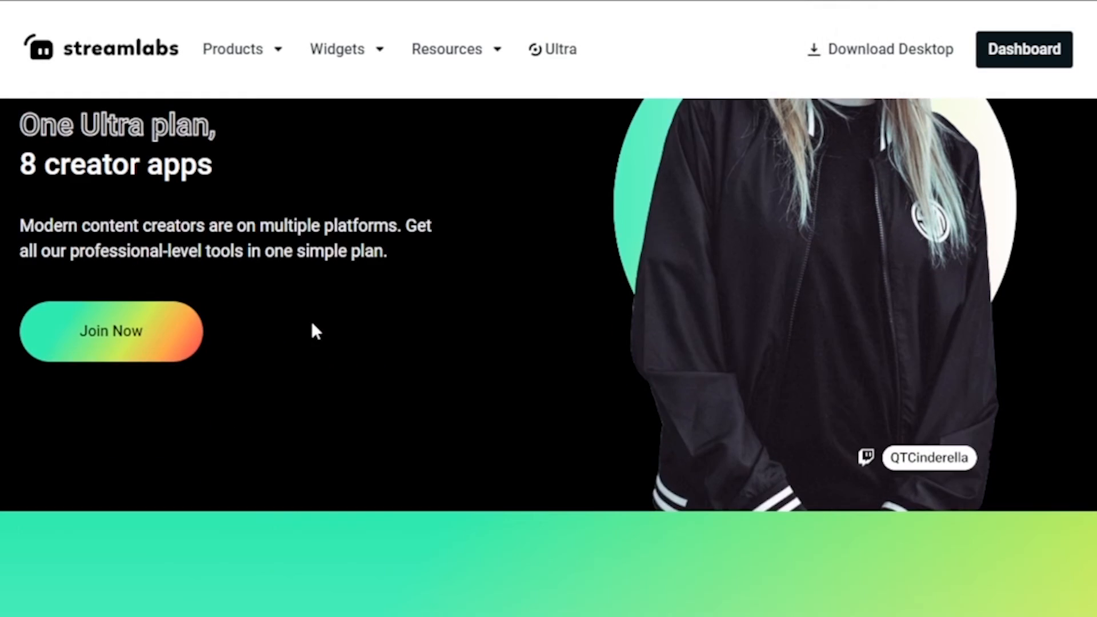
# - Browse the Video Editor Pro page, then subscribe with all notifications enabled
pyautogui.scroll(-3)
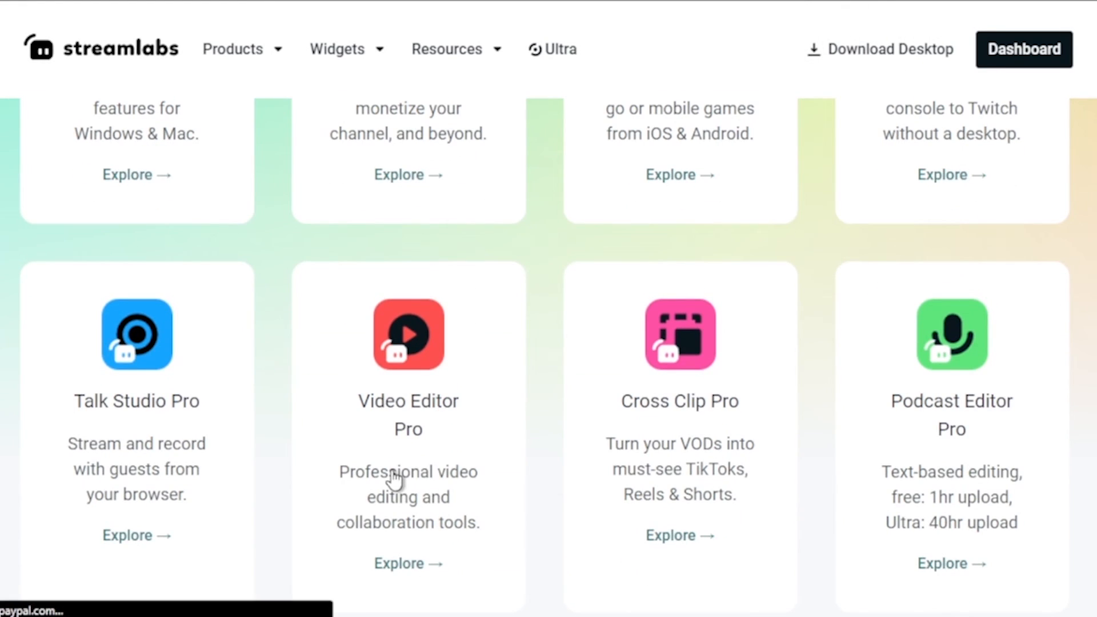
pyautogui.click(408, 564)
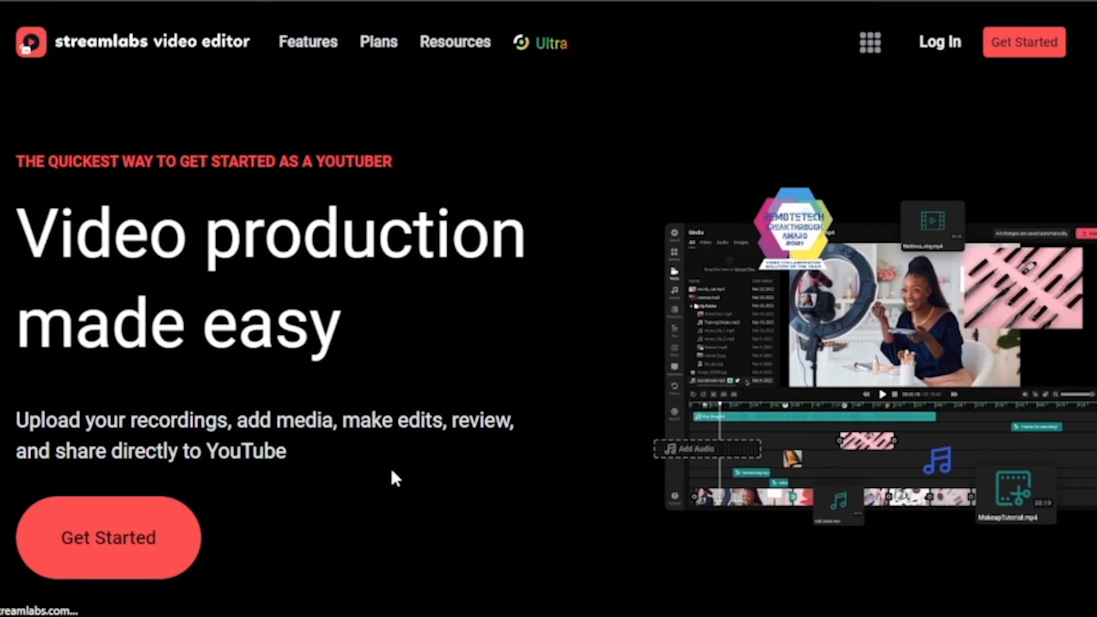
pyautogui.scroll(-3)
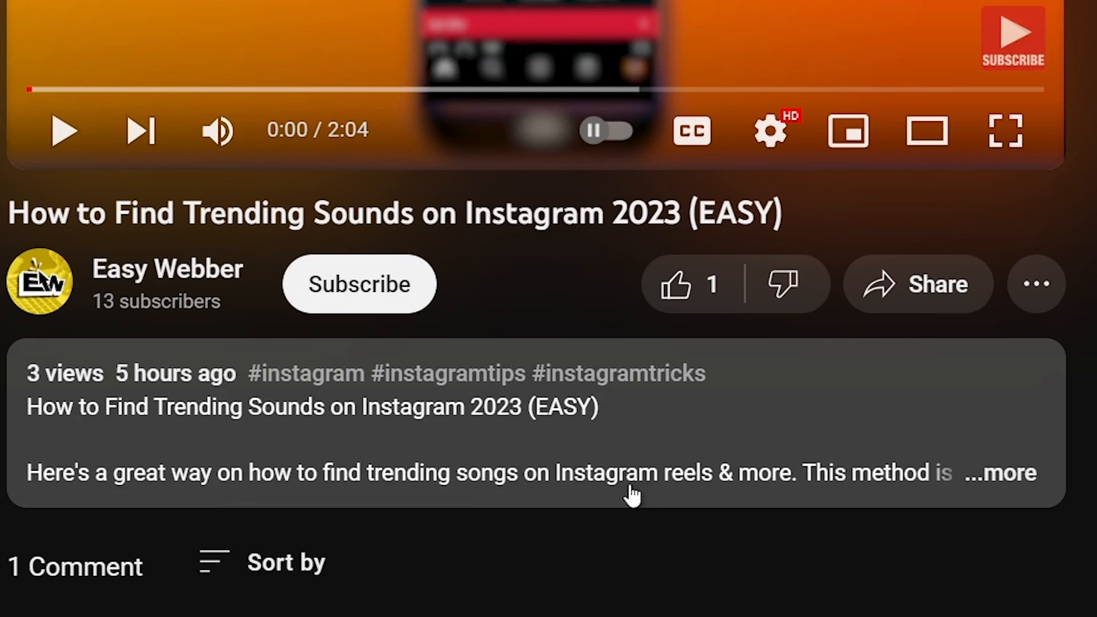
pyautogui.click(358, 283)
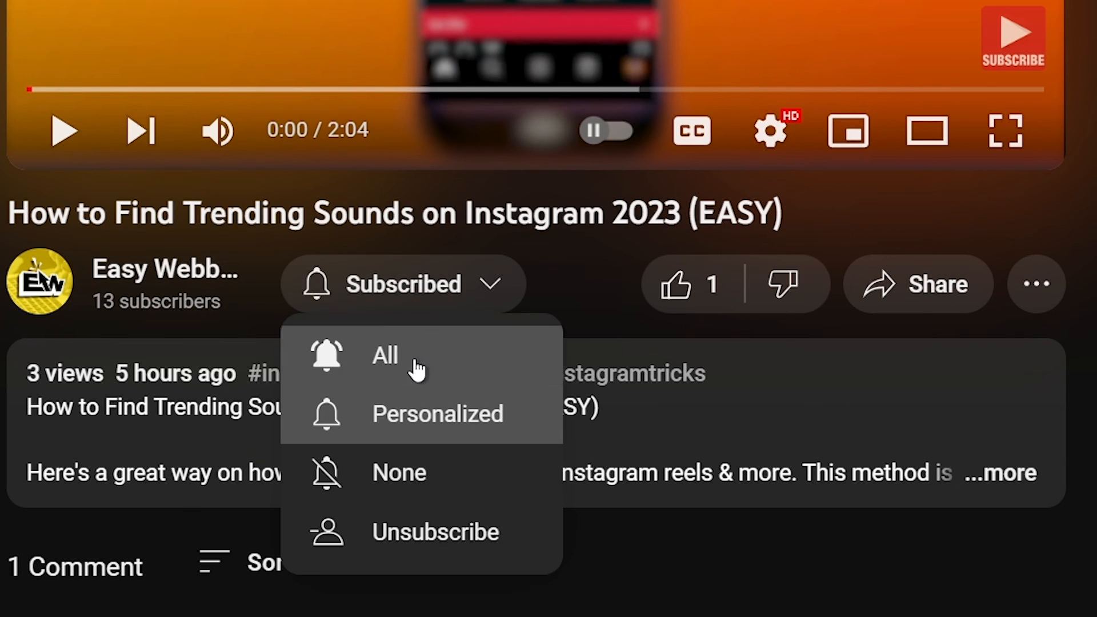
pyautogui.click(675, 283)
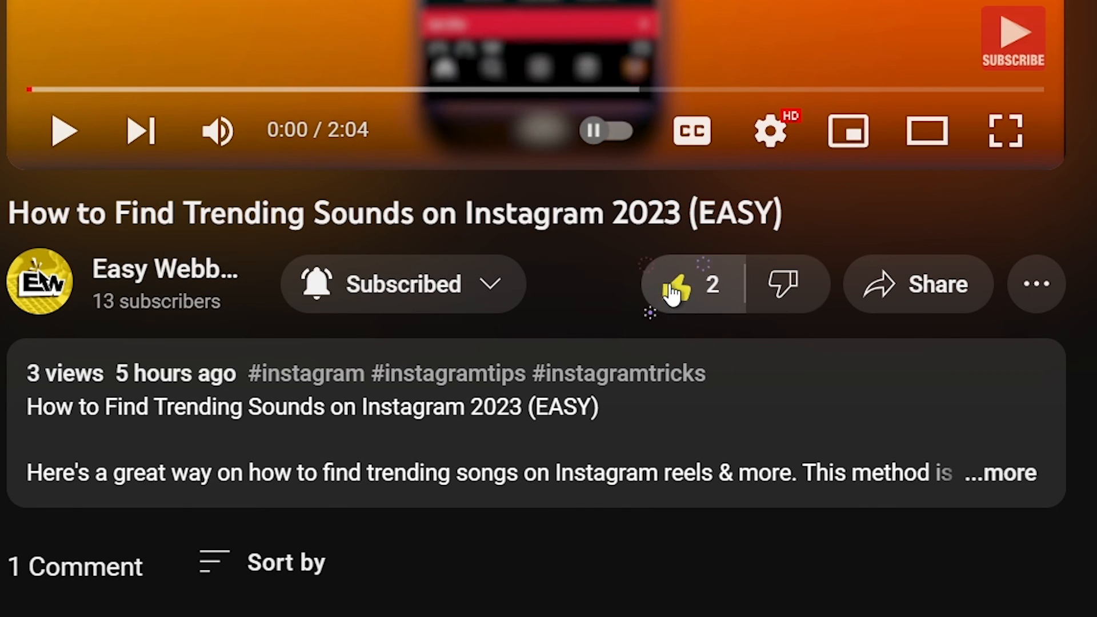